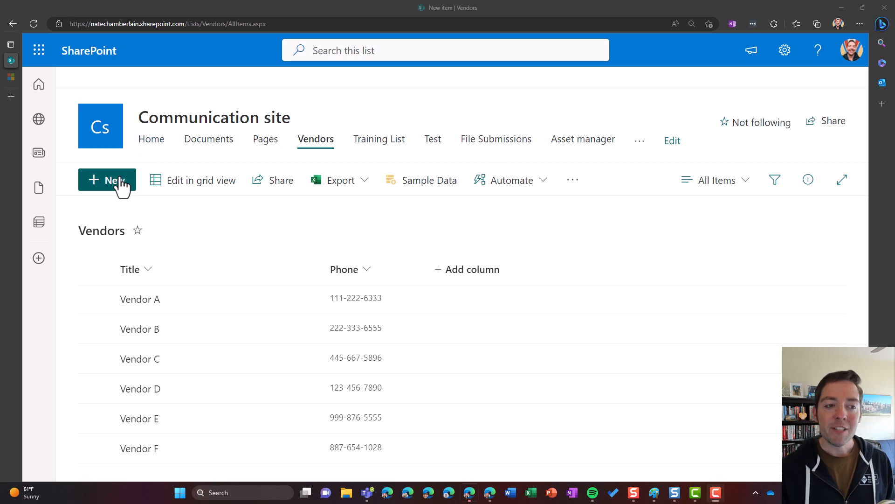
Open a new Vendors item form, view its column options, then close it
{"action": "left_click", "coordinate": [107, 180]}
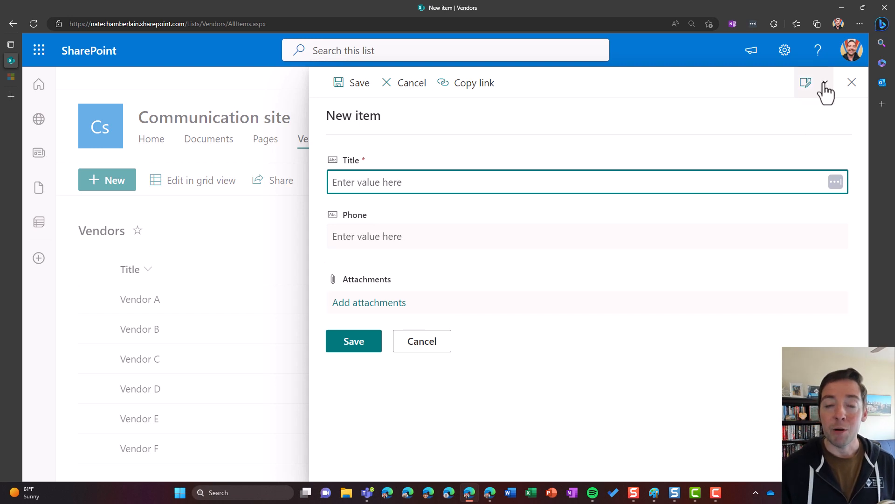
{"action": "left_click", "coordinate": [824, 83]}
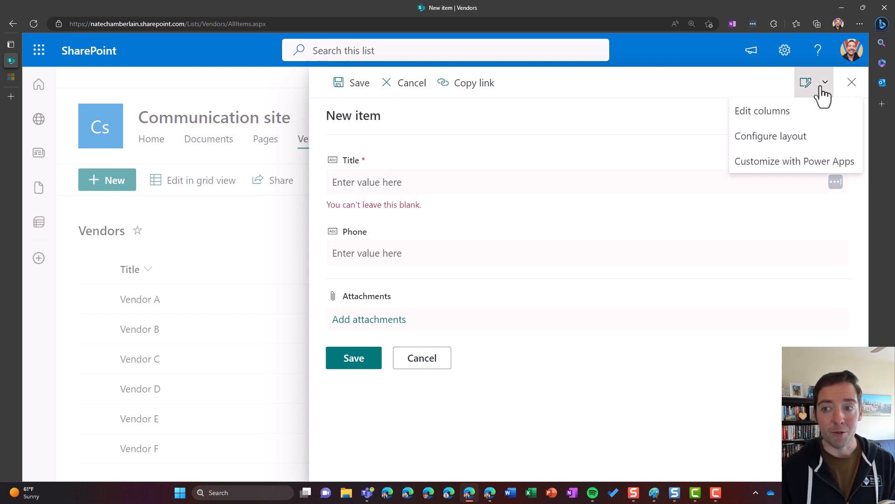
{"action": "left_click", "coordinate": [762, 111]}
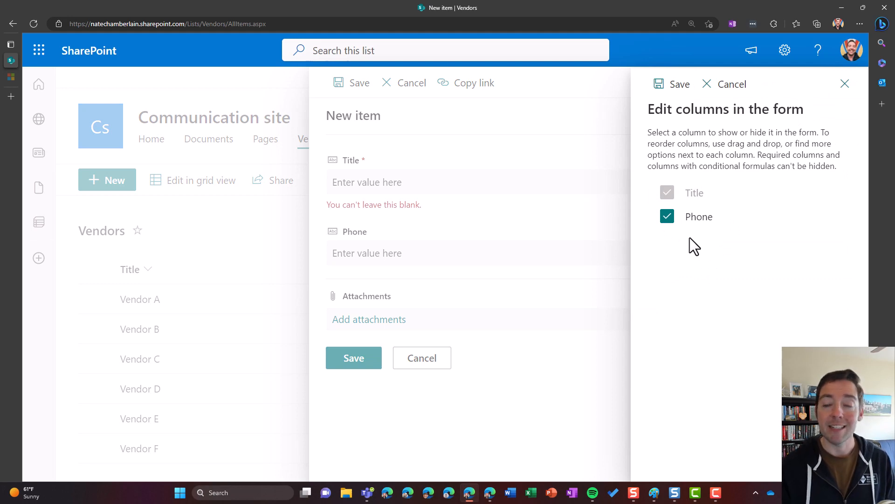
{"action": "left_click", "coordinate": [845, 84]}
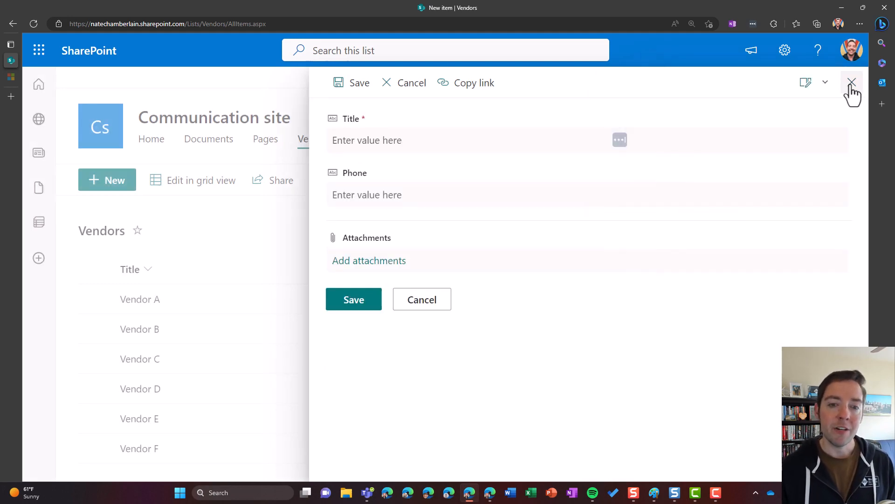
{"action": "left_click", "coordinate": [852, 82]}
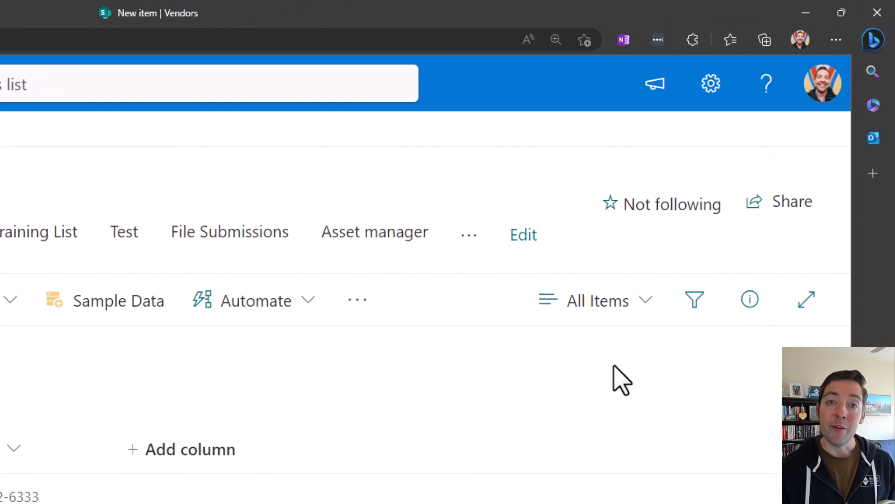
Open the Vendors list settings page and review columns Title, Phone, Modified, Created
{"action": "left_click", "coordinate": [710, 84]}
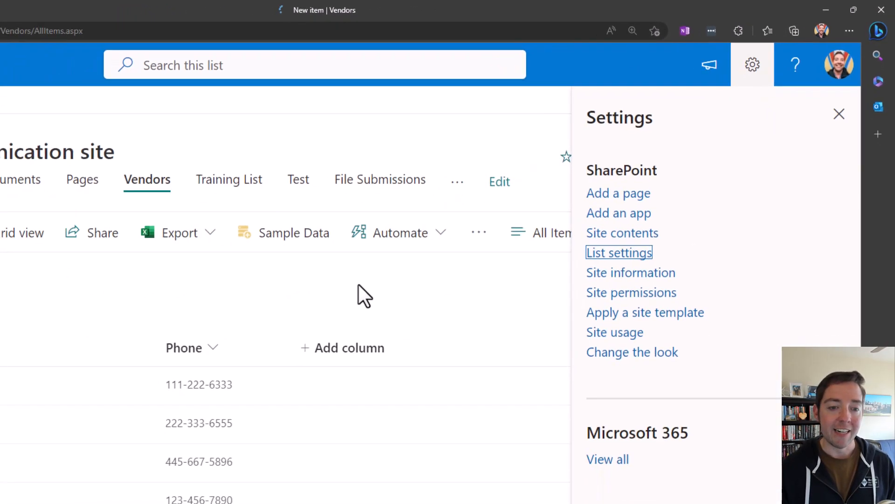
{"action": "left_click", "coordinate": [619, 252]}
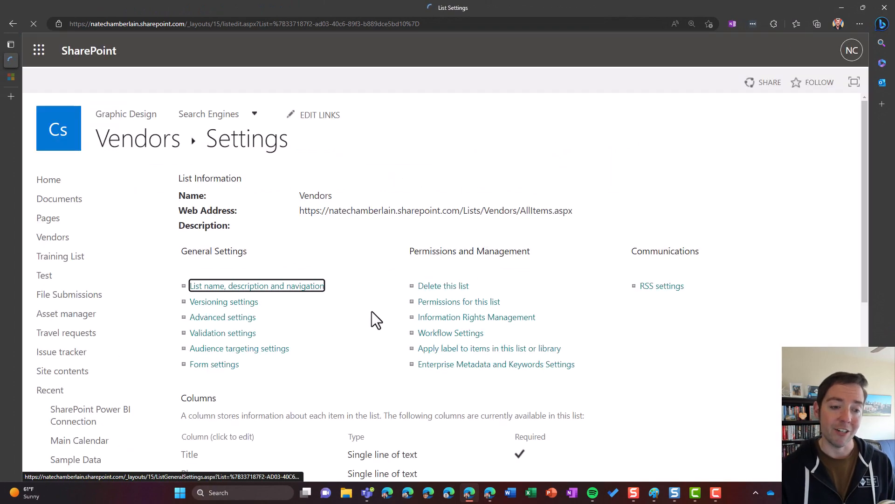
{"action": "scroll", "scroll_direction": "down", "scroll_amount": 3}
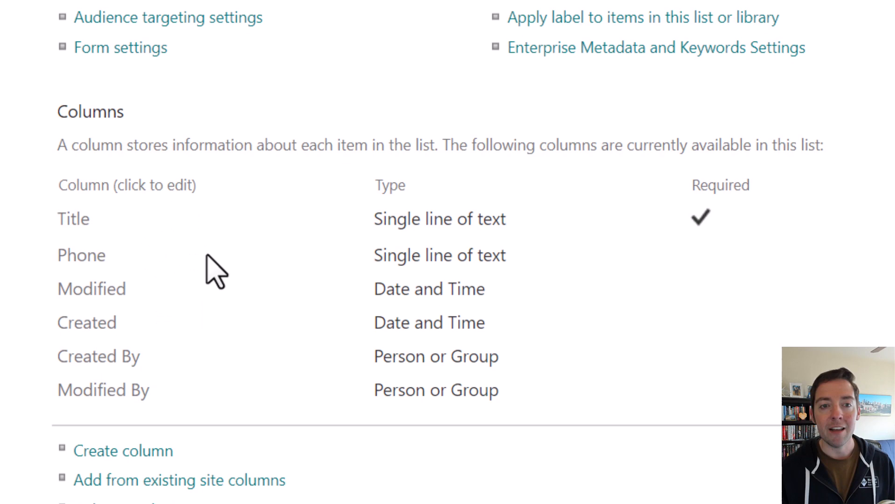
{"action": "mouse_move", "coordinate": [229, 274]}
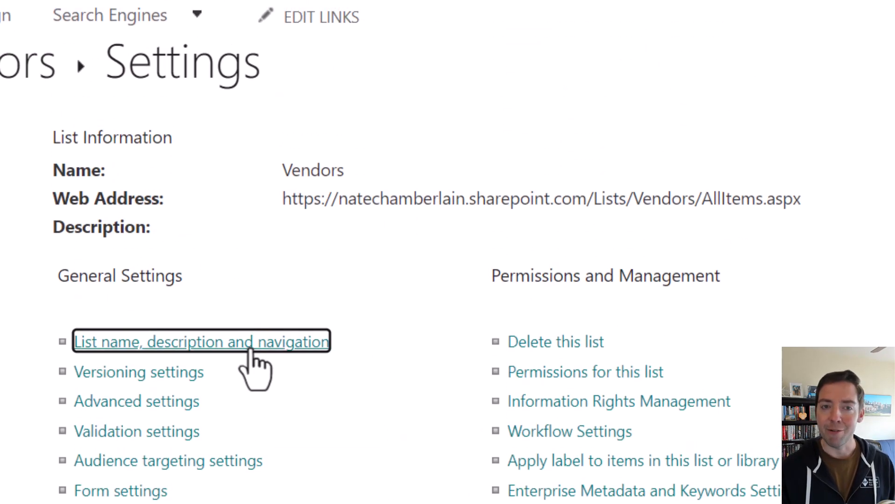
{"action": "mouse_move", "coordinate": [392, 464]}
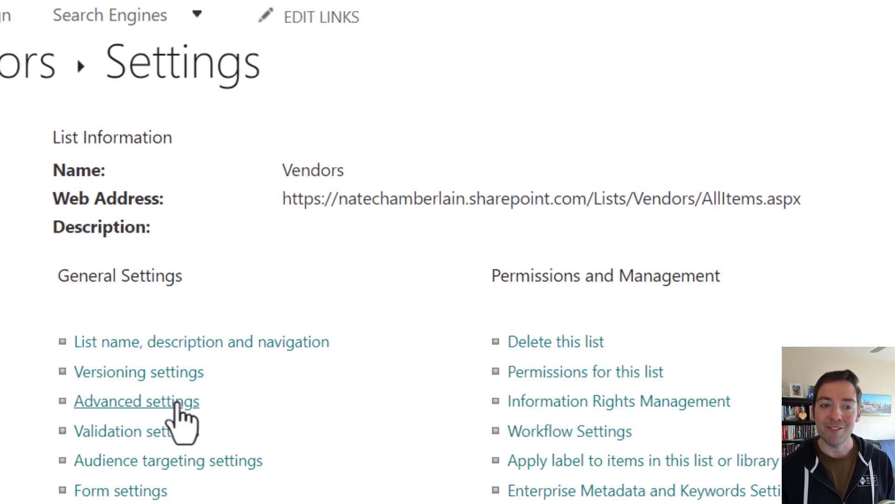
Set Attachments to Disabled in Advanced settings, accept the warning, and save
{"action": "left_click", "coordinate": [137, 400]}
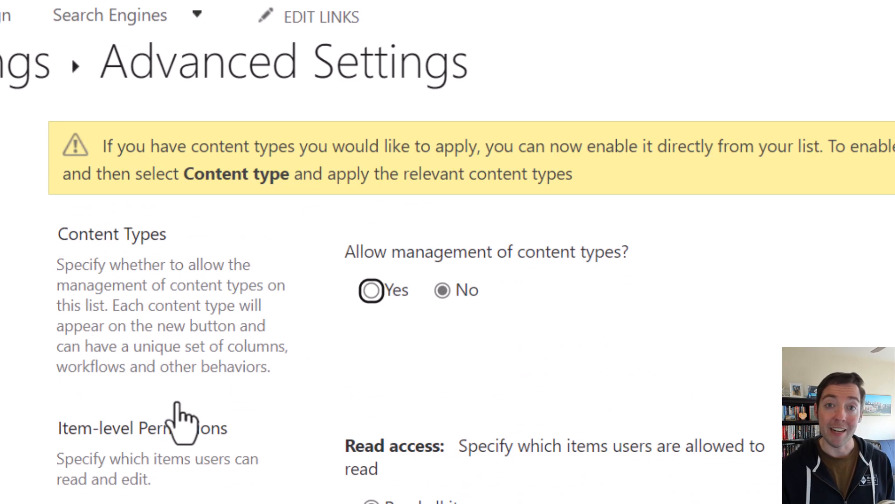
{"action": "scroll", "scroll_direction": "down", "scroll_amount": 3}
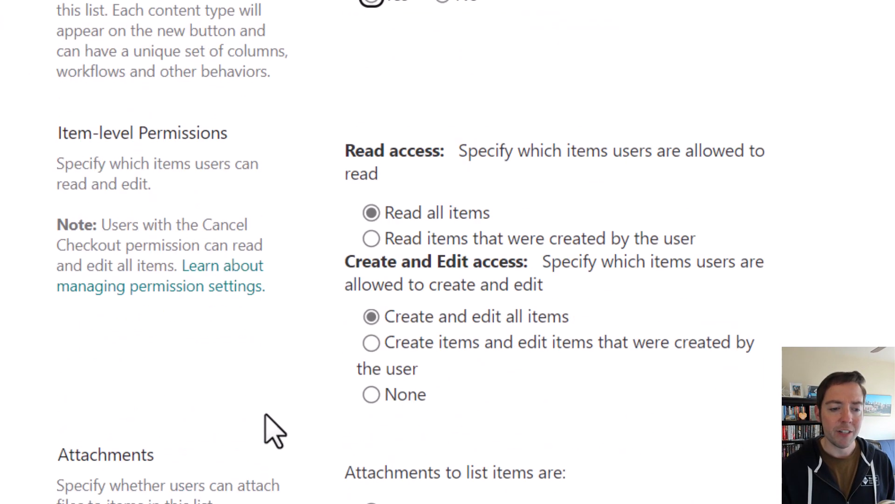
{"action": "scroll", "scroll_direction": "down", "scroll_amount": 3}
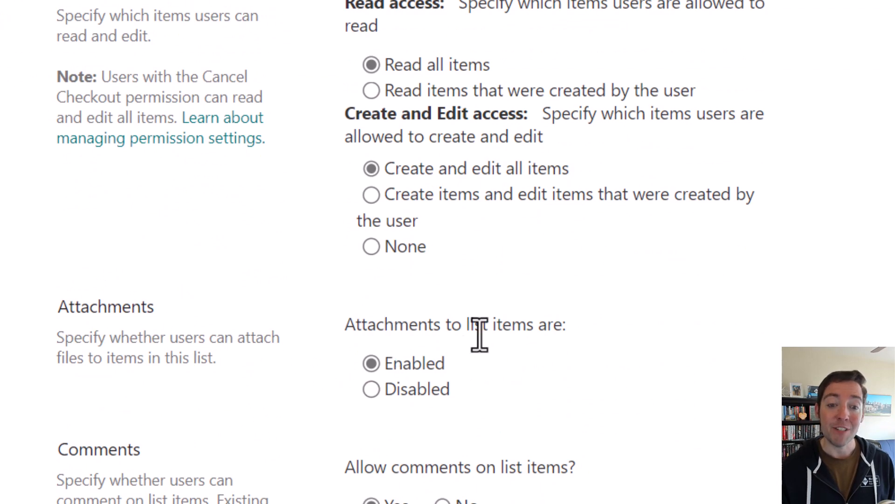
{"action": "left_click", "coordinate": [370, 388]}
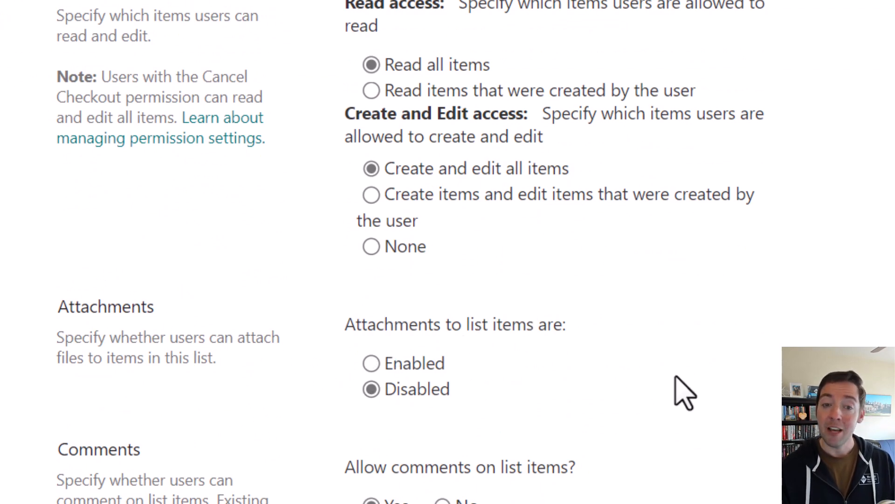
{"action": "scroll", "scroll_direction": "down", "scroll_amount": 3}
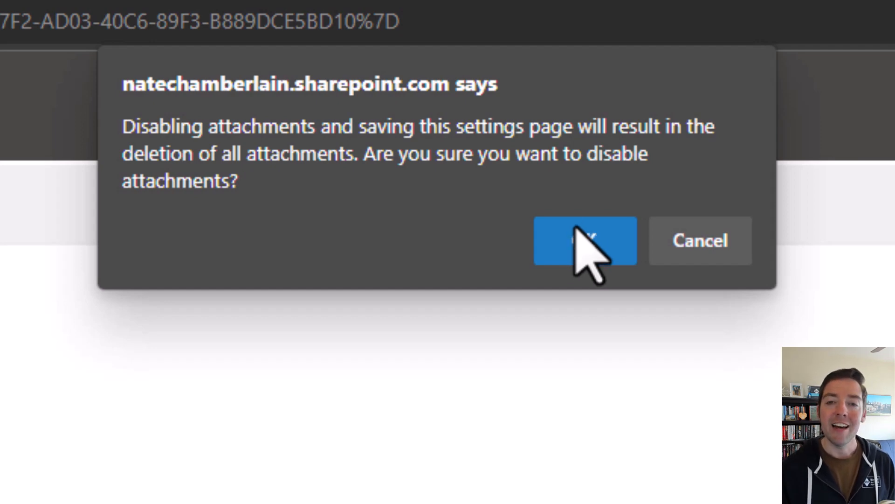
{"action": "left_click", "coordinate": [584, 240]}
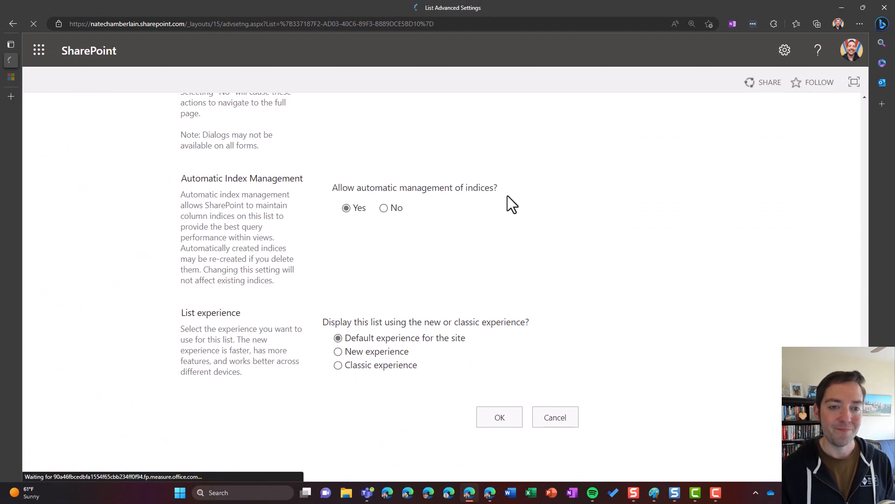
{"action": "left_click", "coordinate": [499, 416]}
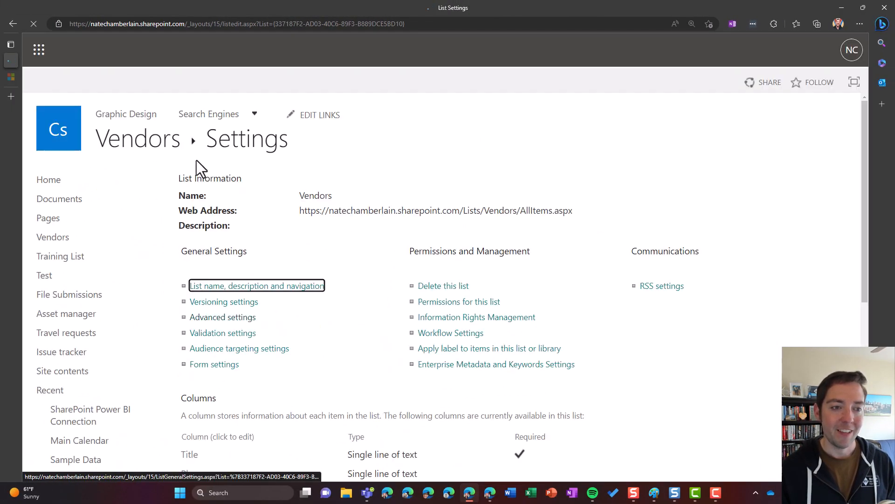
Return to the Vendors list and cancel a new-item form showing only Title and Phone
{"action": "left_click", "coordinate": [137, 138]}
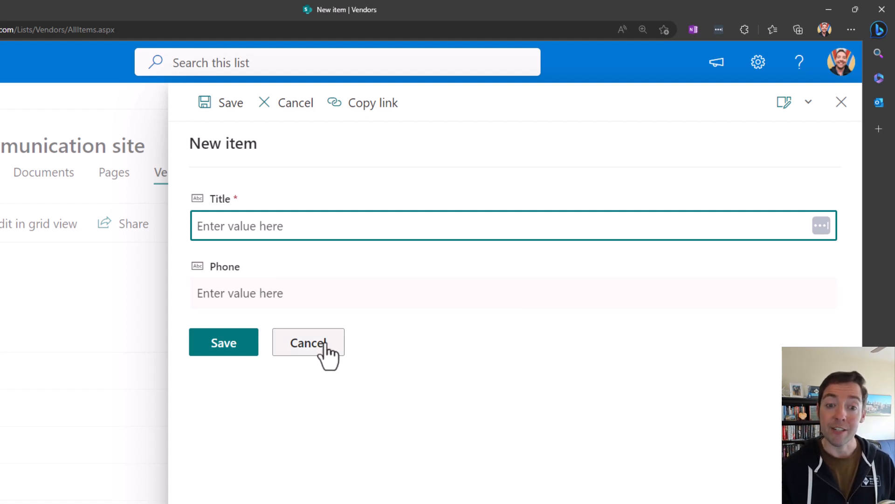
{"action": "left_click", "coordinate": [758, 62]}
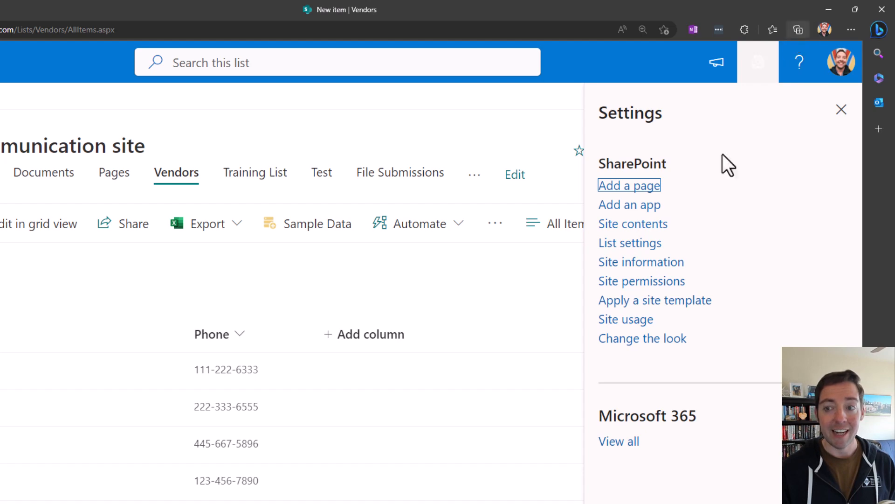
Set Attachments to Enabled in Advanced settings, keeping the default-view column option, and save
{"action": "left_click", "coordinate": [630, 242]}
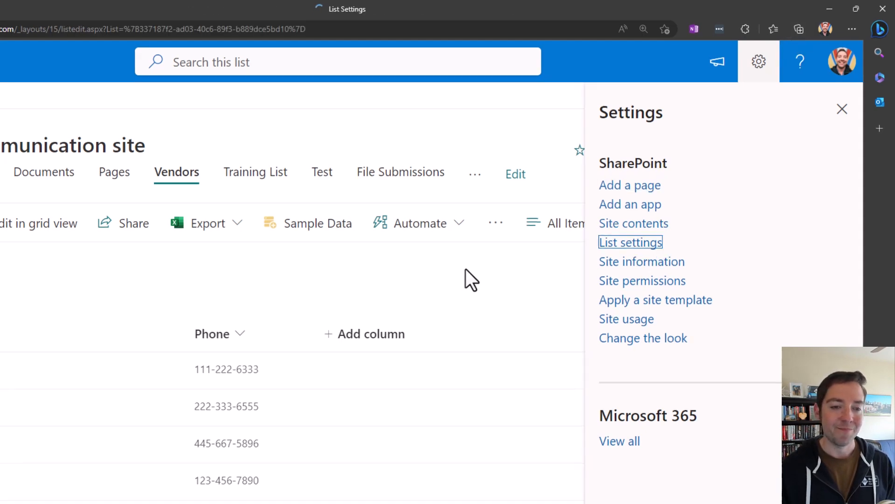
{"action": "left_click", "coordinate": [630, 242]}
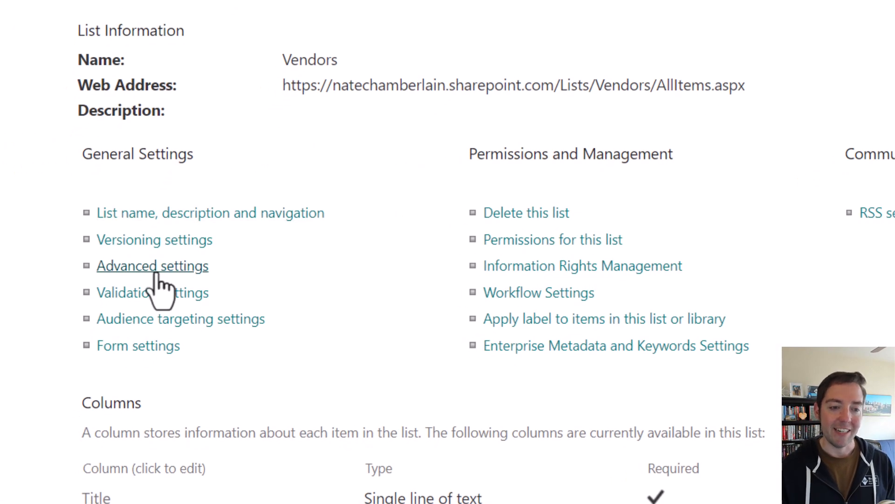
{"action": "left_click", "coordinate": [153, 265]}
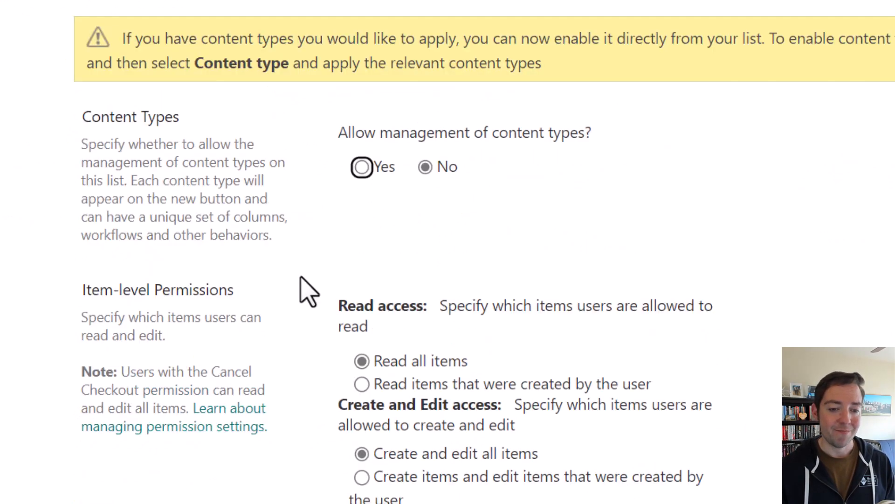
{"action": "scroll", "scroll_direction": "down", "scroll_amount": 3}
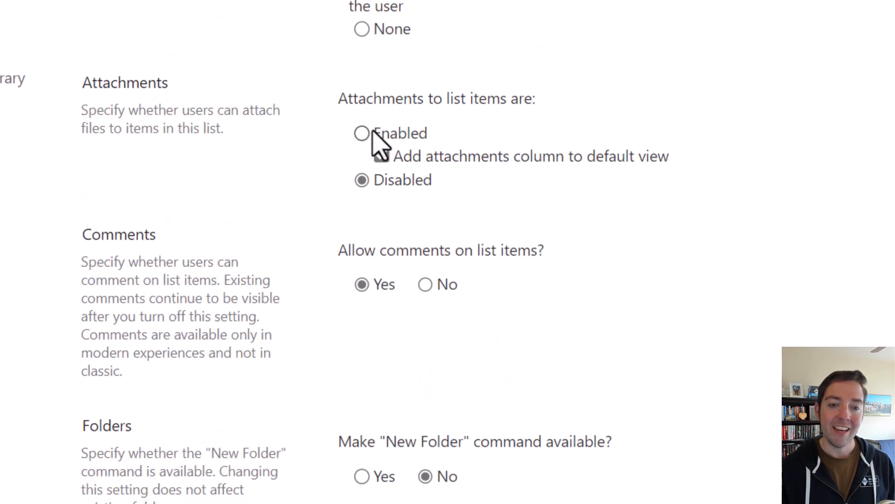
{"action": "left_click", "coordinate": [360, 133]}
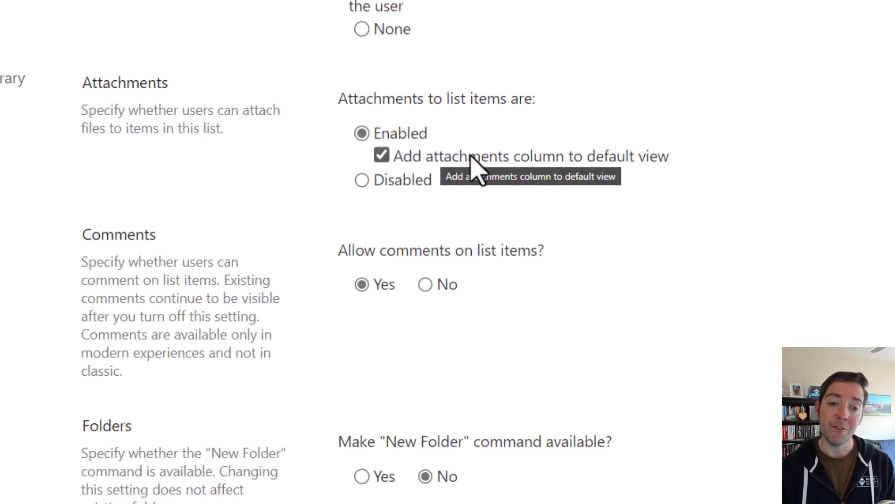
{"action": "mouse_move", "coordinate": [485, 168]}
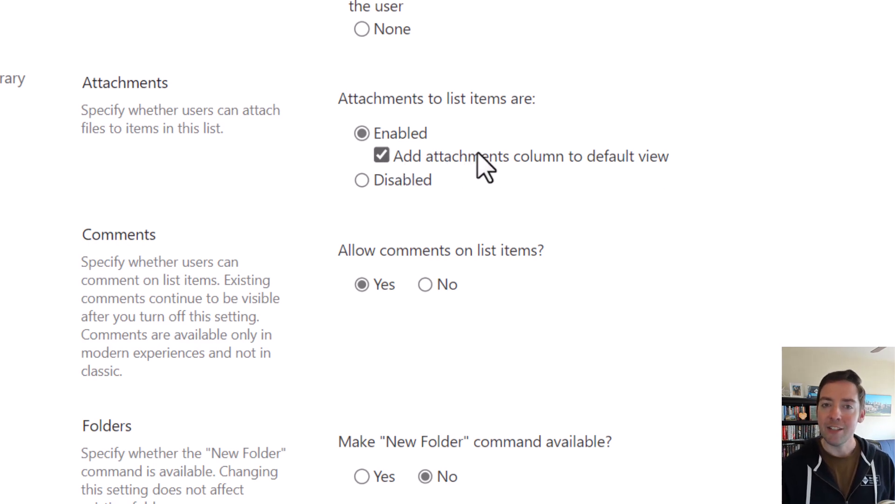
{"action": "mouse_move", "coordinate": [400, 163]}
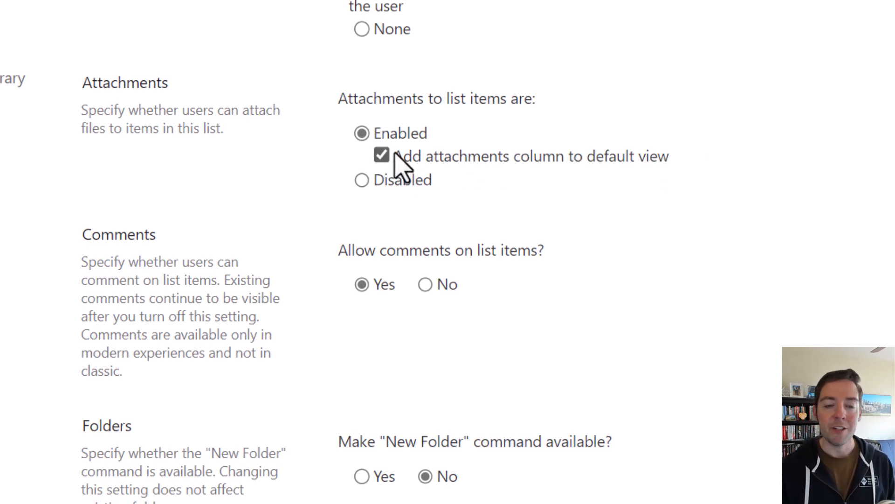
{"action": "scroll", "scroll_direction": "down", "scroll_amount": 3}
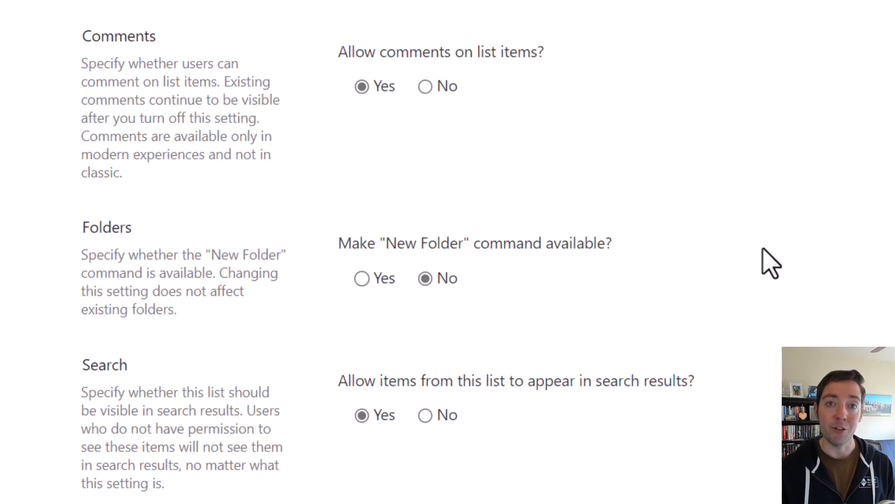
{"action": "scroll", "scroll_direction": "down", "scroll_amount": 3}
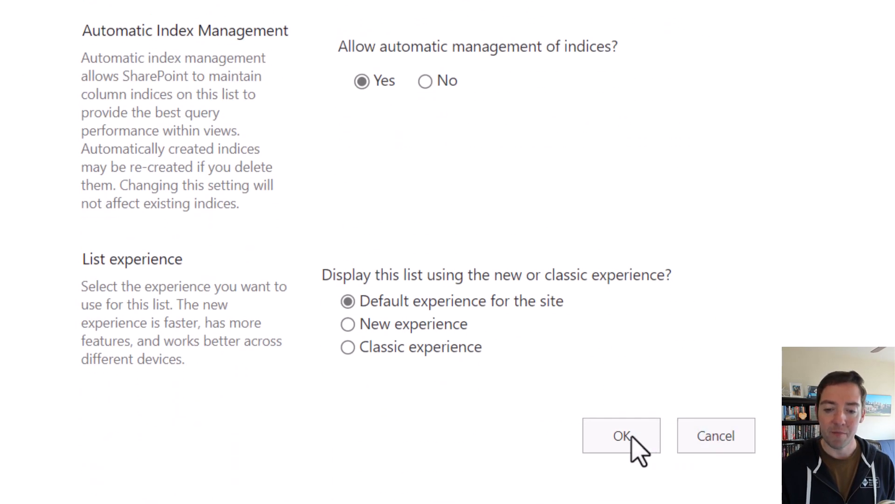
{"action": "left_click", "coordinate": [621, 435]}
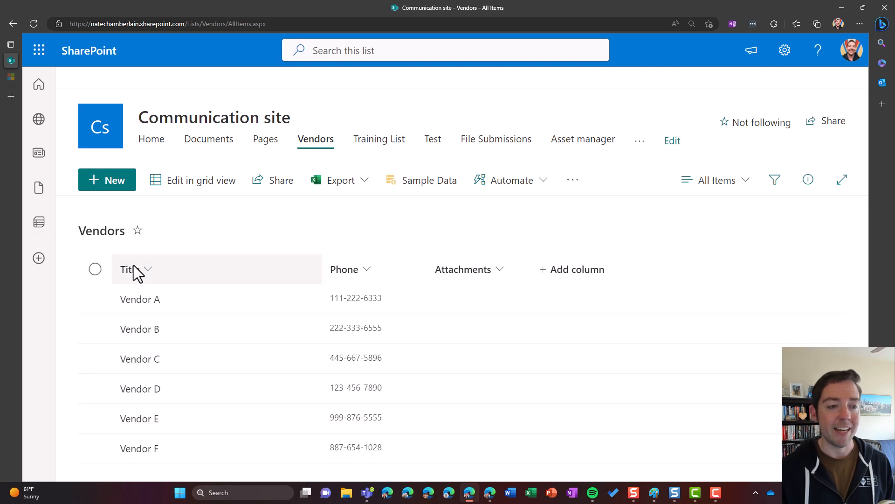
Start a new Vendors item to confirm the form now includes an attachments field
{"action": "left_click", "coordinate": [107, 180]}
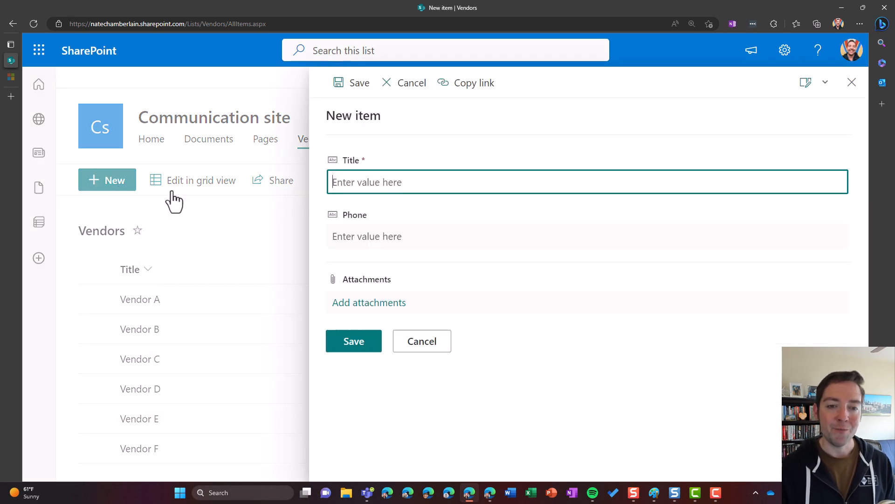
{"action": "mouse_move", "coordinate": [369, 302]}
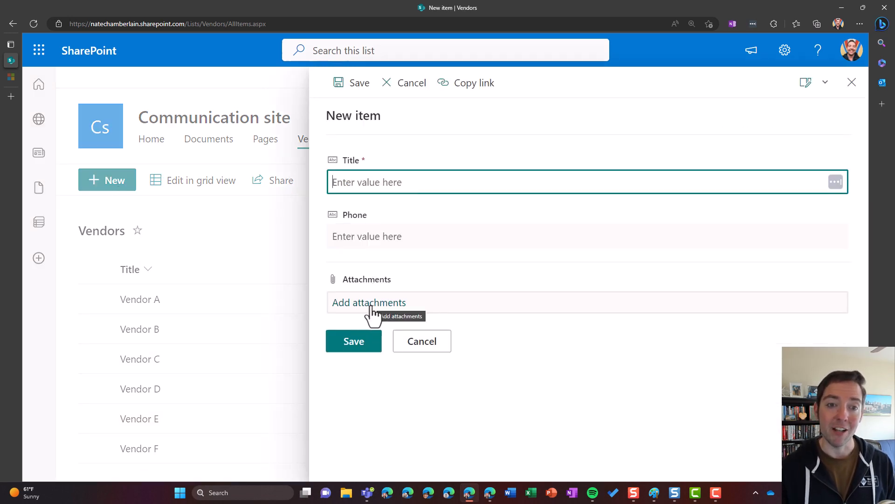